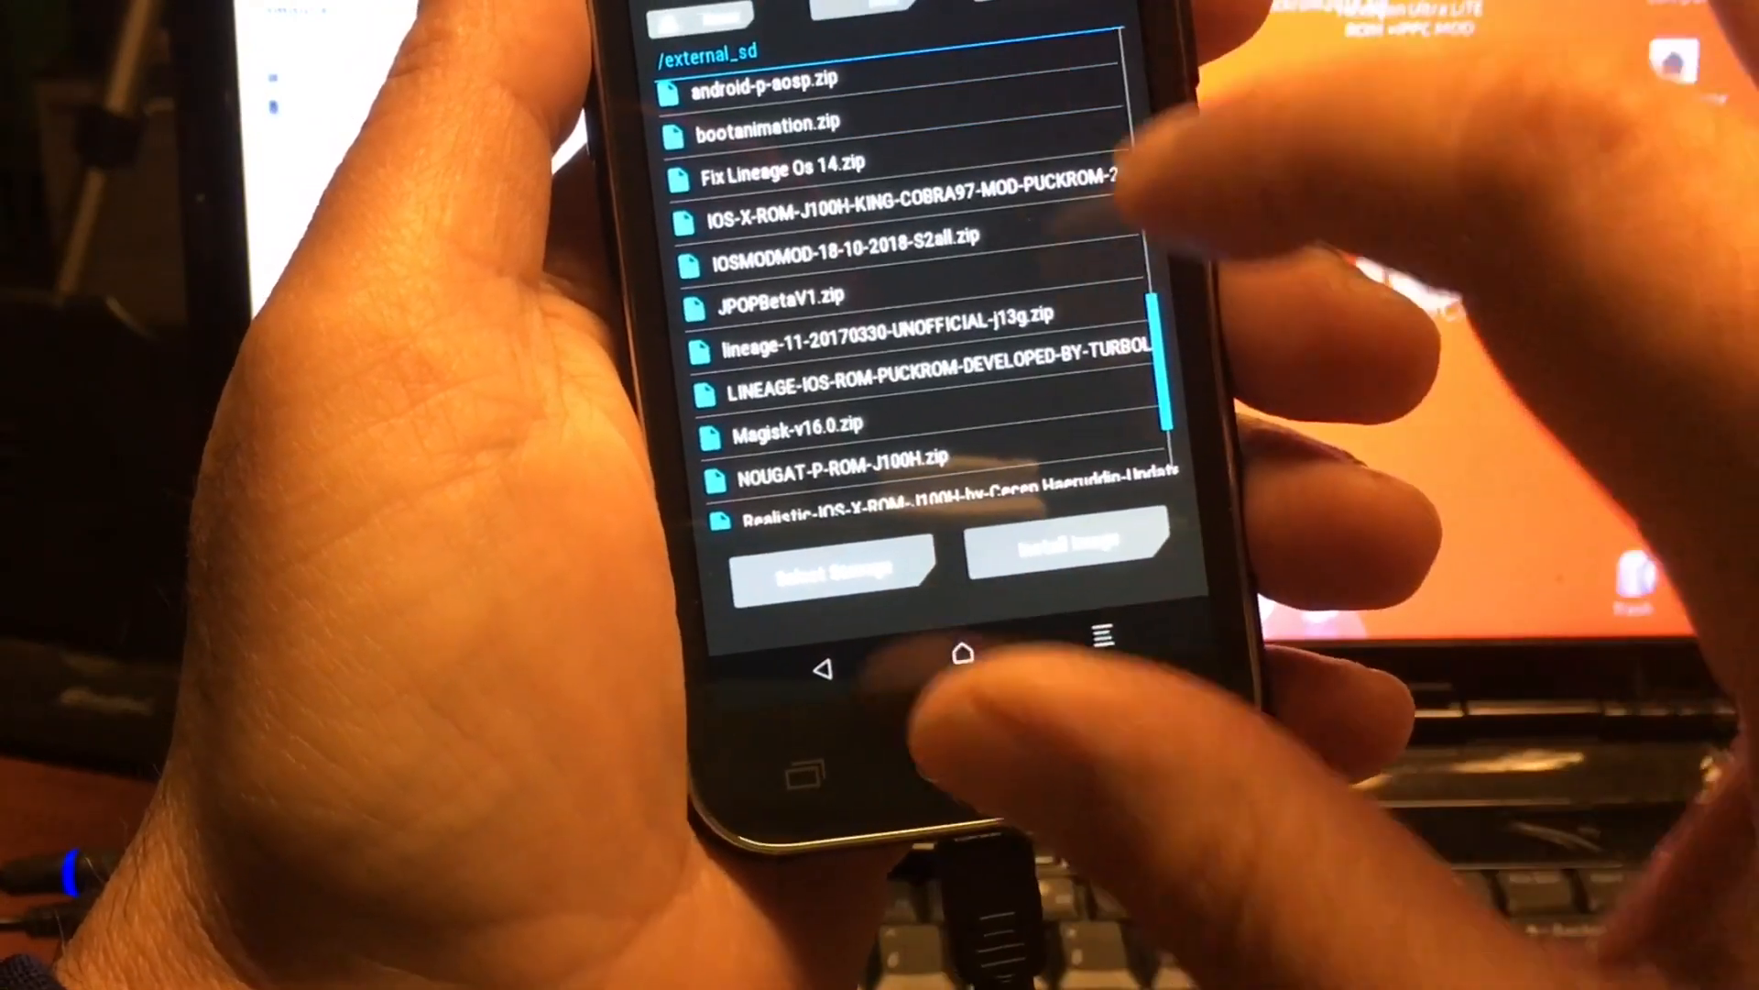
- Dismiss the 'Unable to mount SAMSUNG Android' error, returning to the folder with the two ROM zips
{"action": "scroll", "scroll_direction": "down", "scroll_amount": 3}
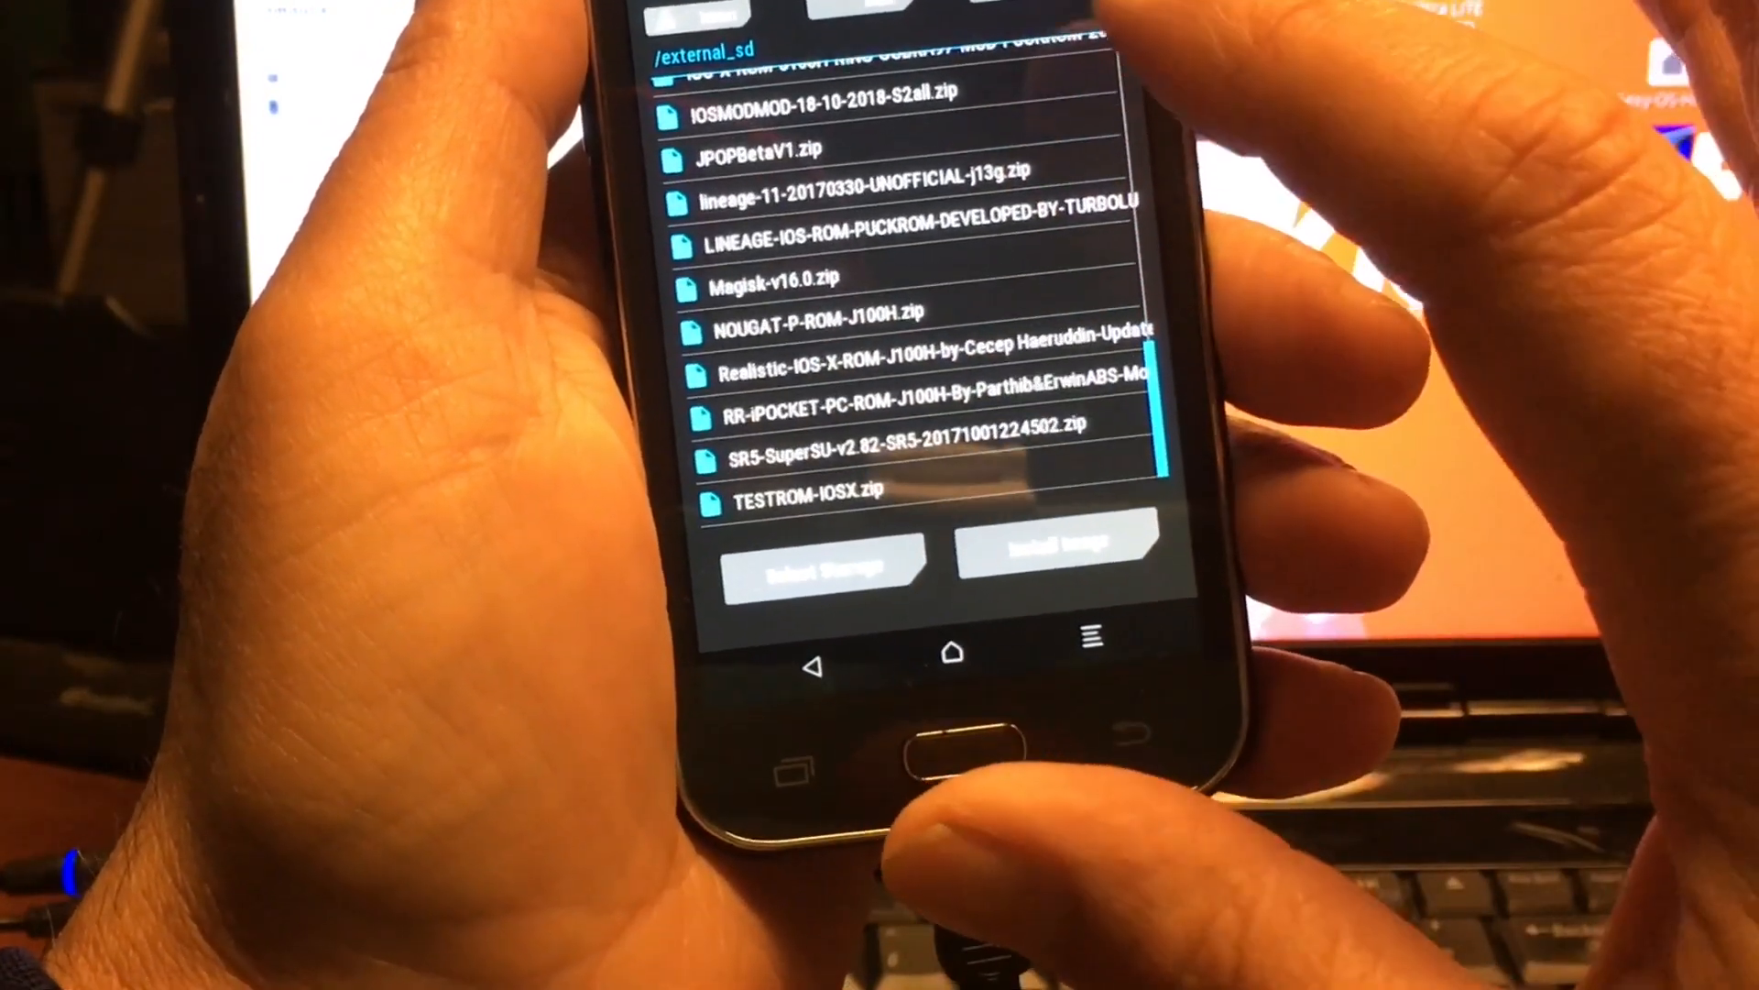
{"action": "scroll", "scroll_direction": "up", "scroll_amount": 3}
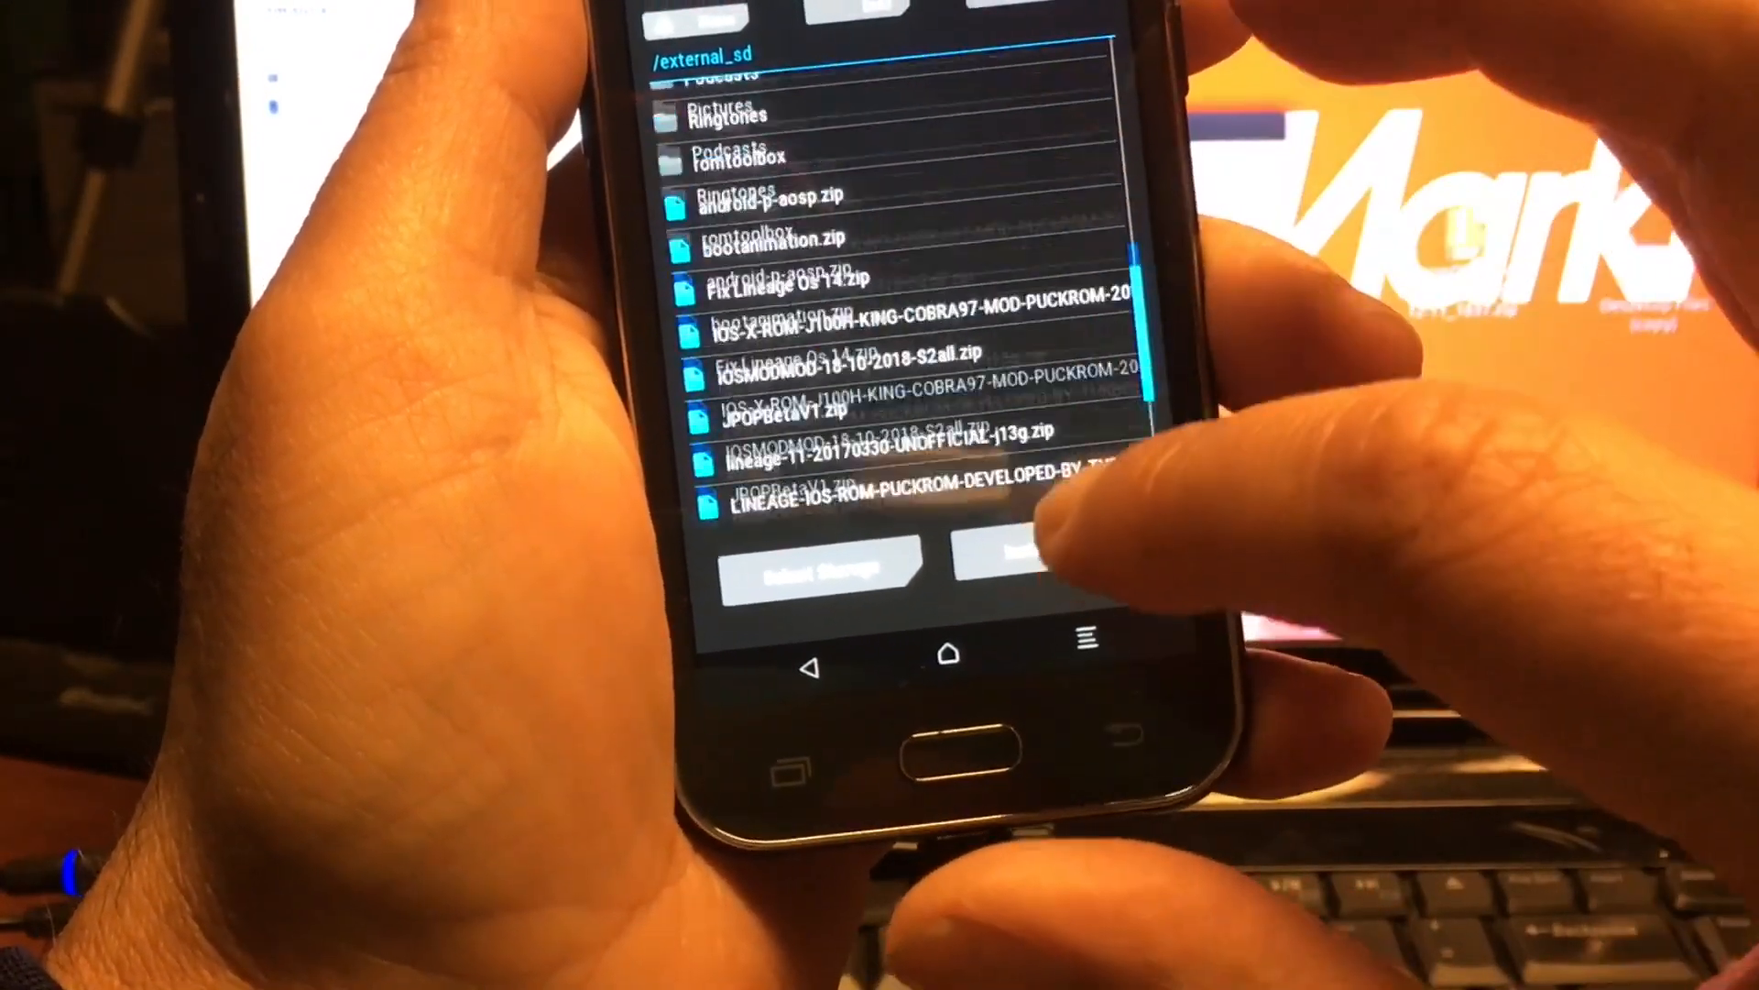
{"action": "scroll", "scroll_direction": "up", "scroll_amount": 3}
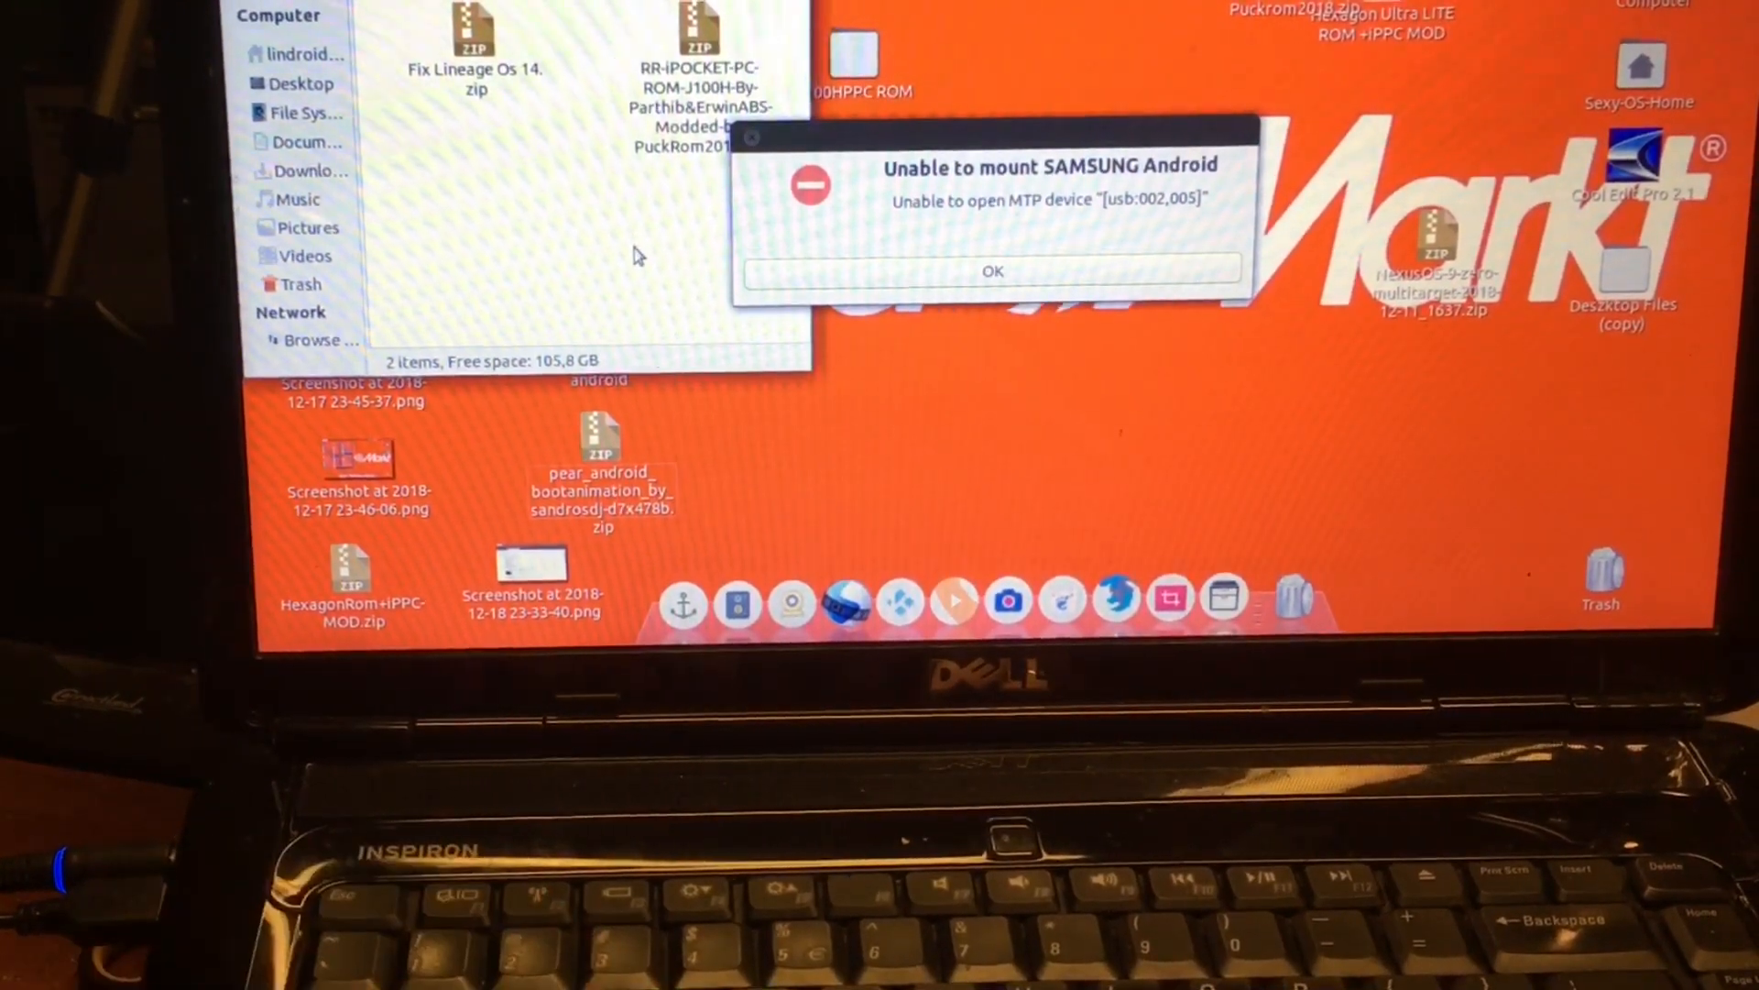
{"action": "mouse_move", "coordinate": [645, 306]}
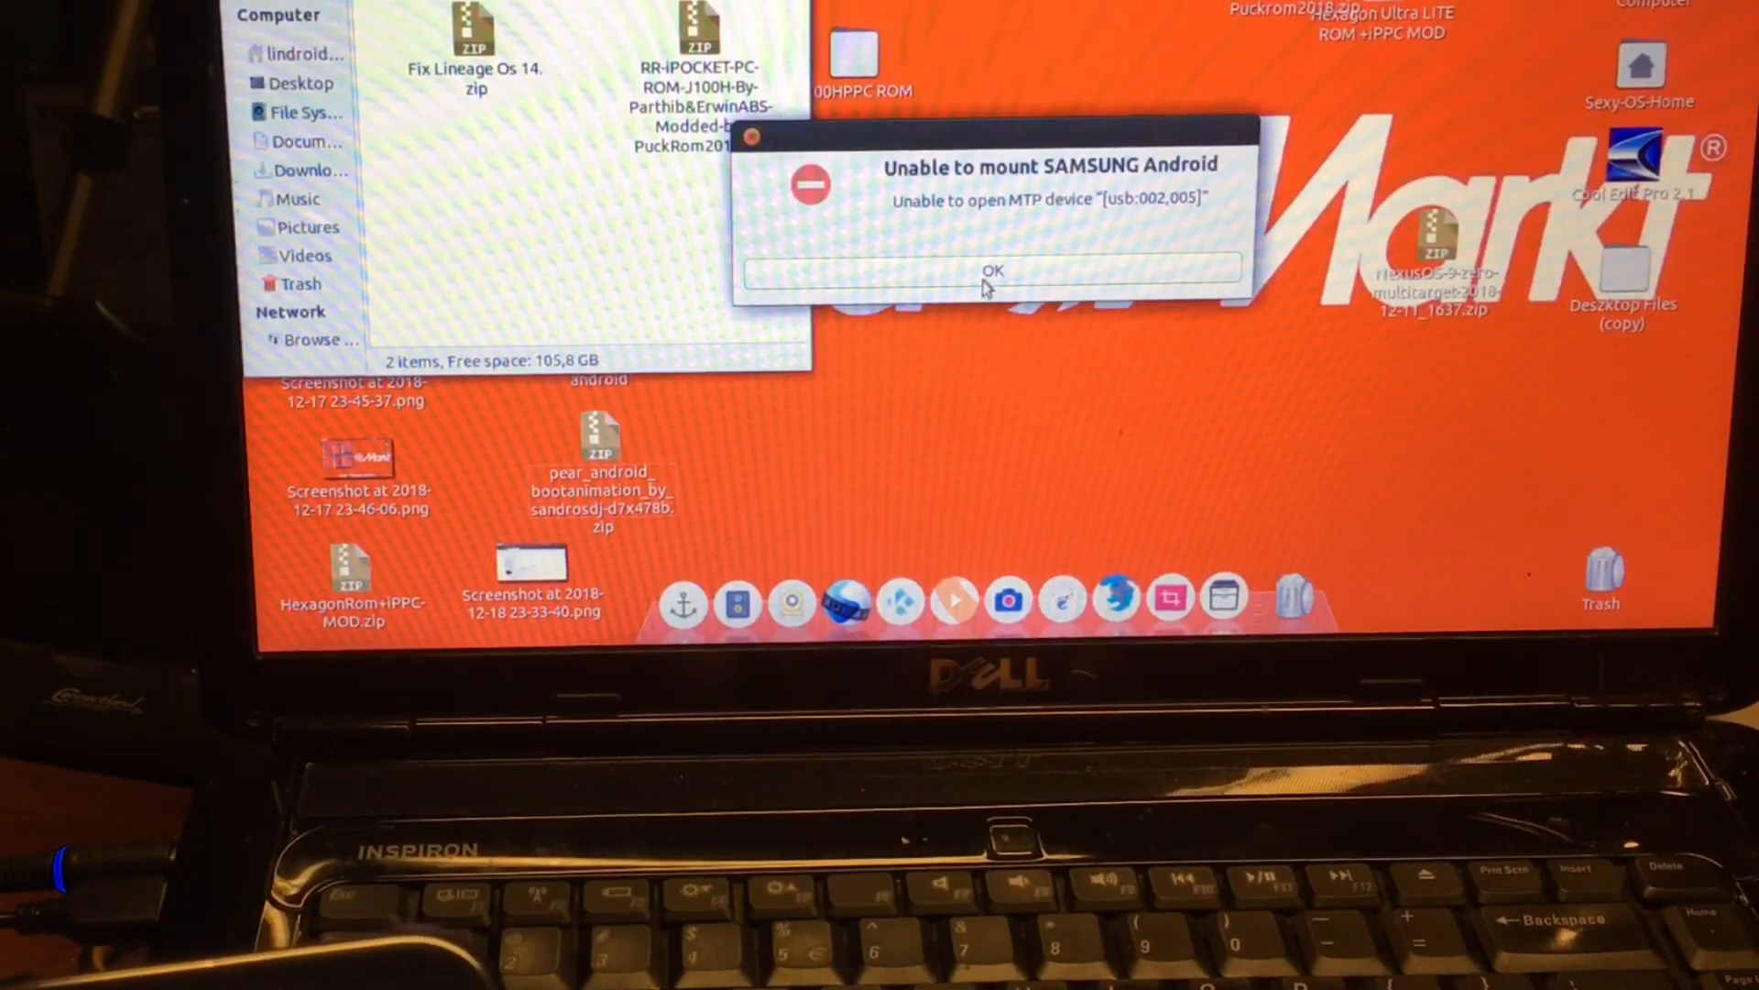
{"action": "left_click", "coordinate": [990, 270]}
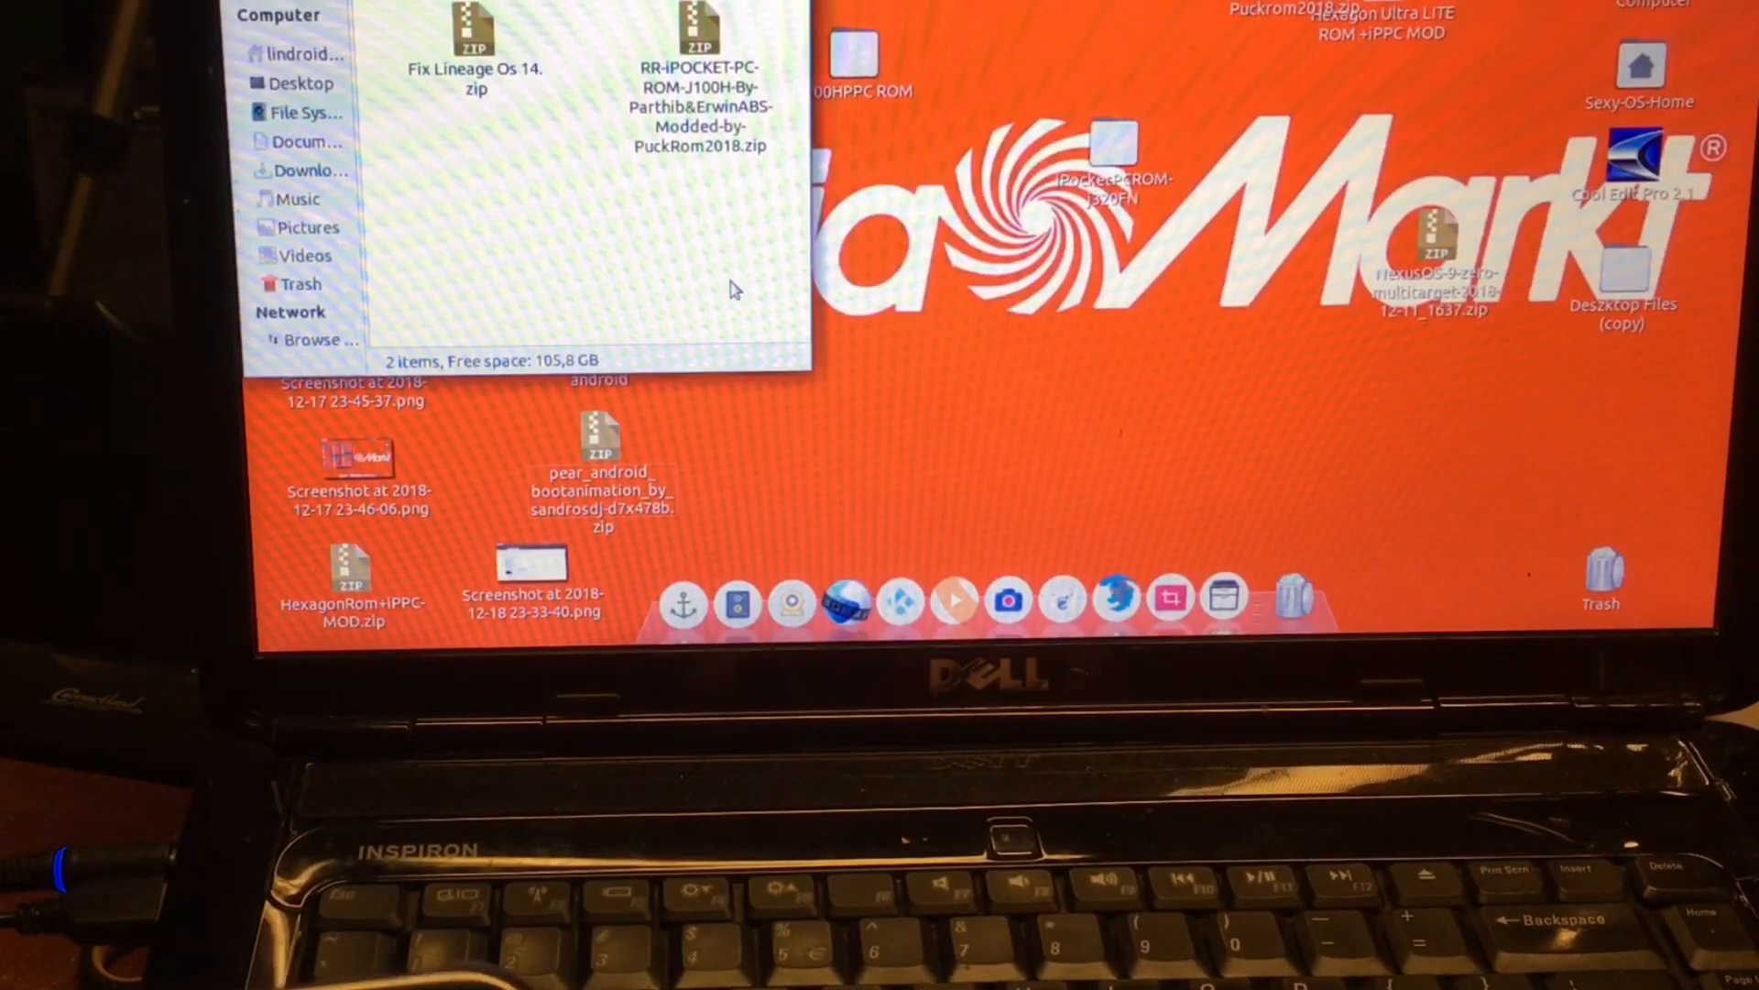